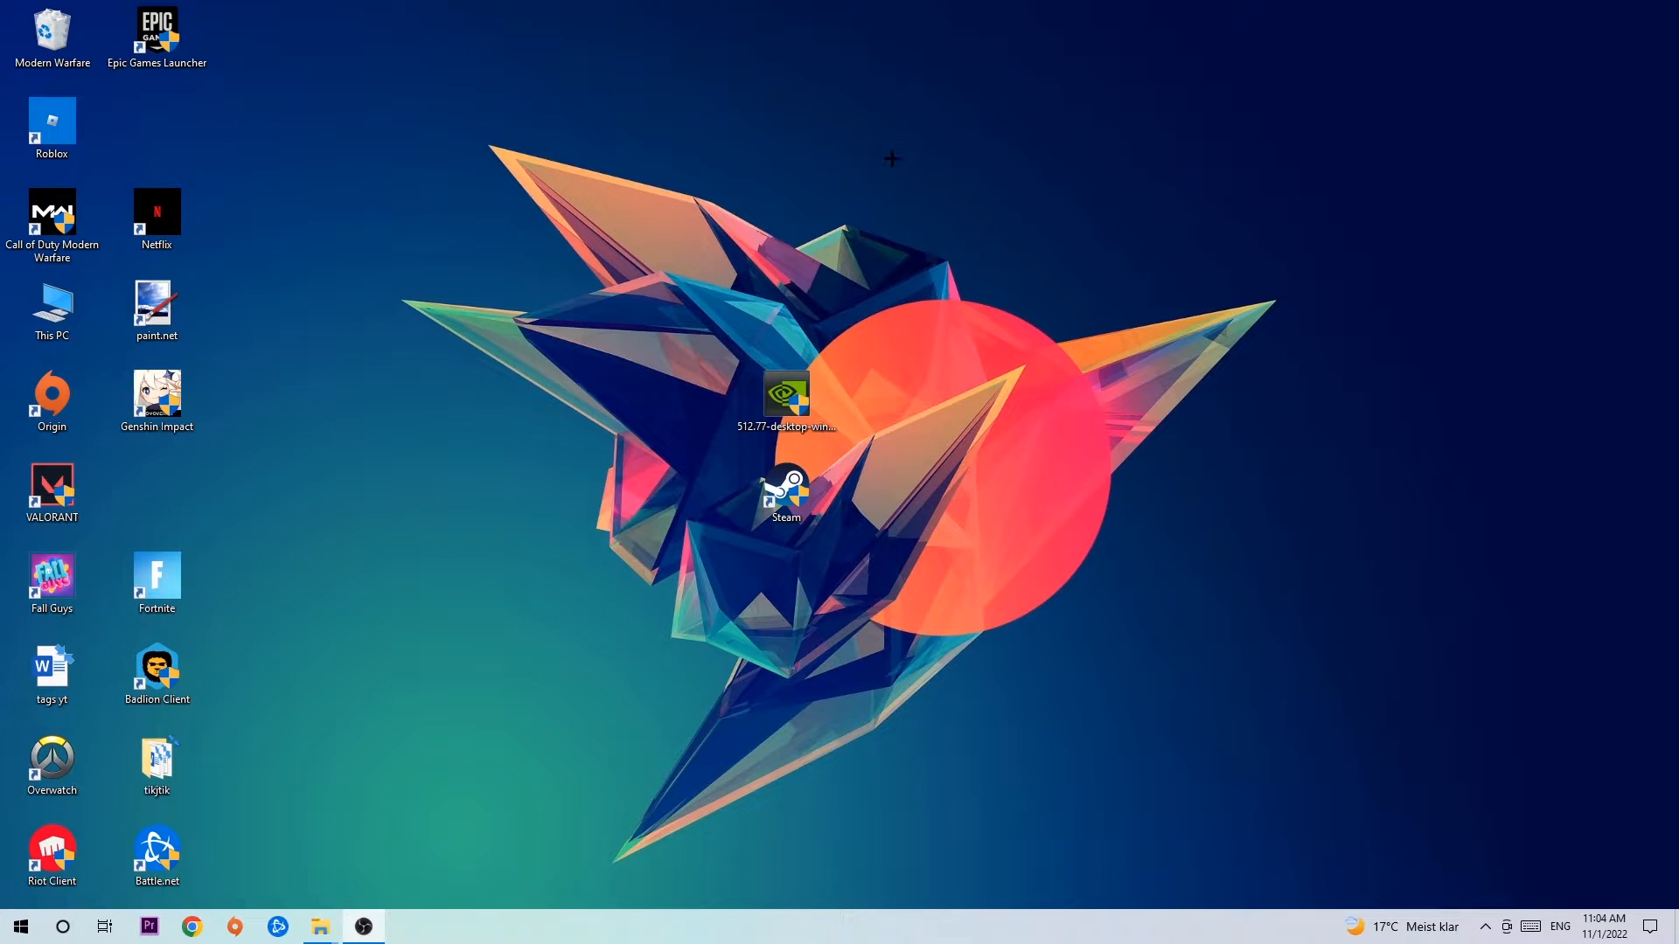
Open the taskbar context menu to reach Task Manager
{"action": "left_click", "coordinate": [786, 492]}
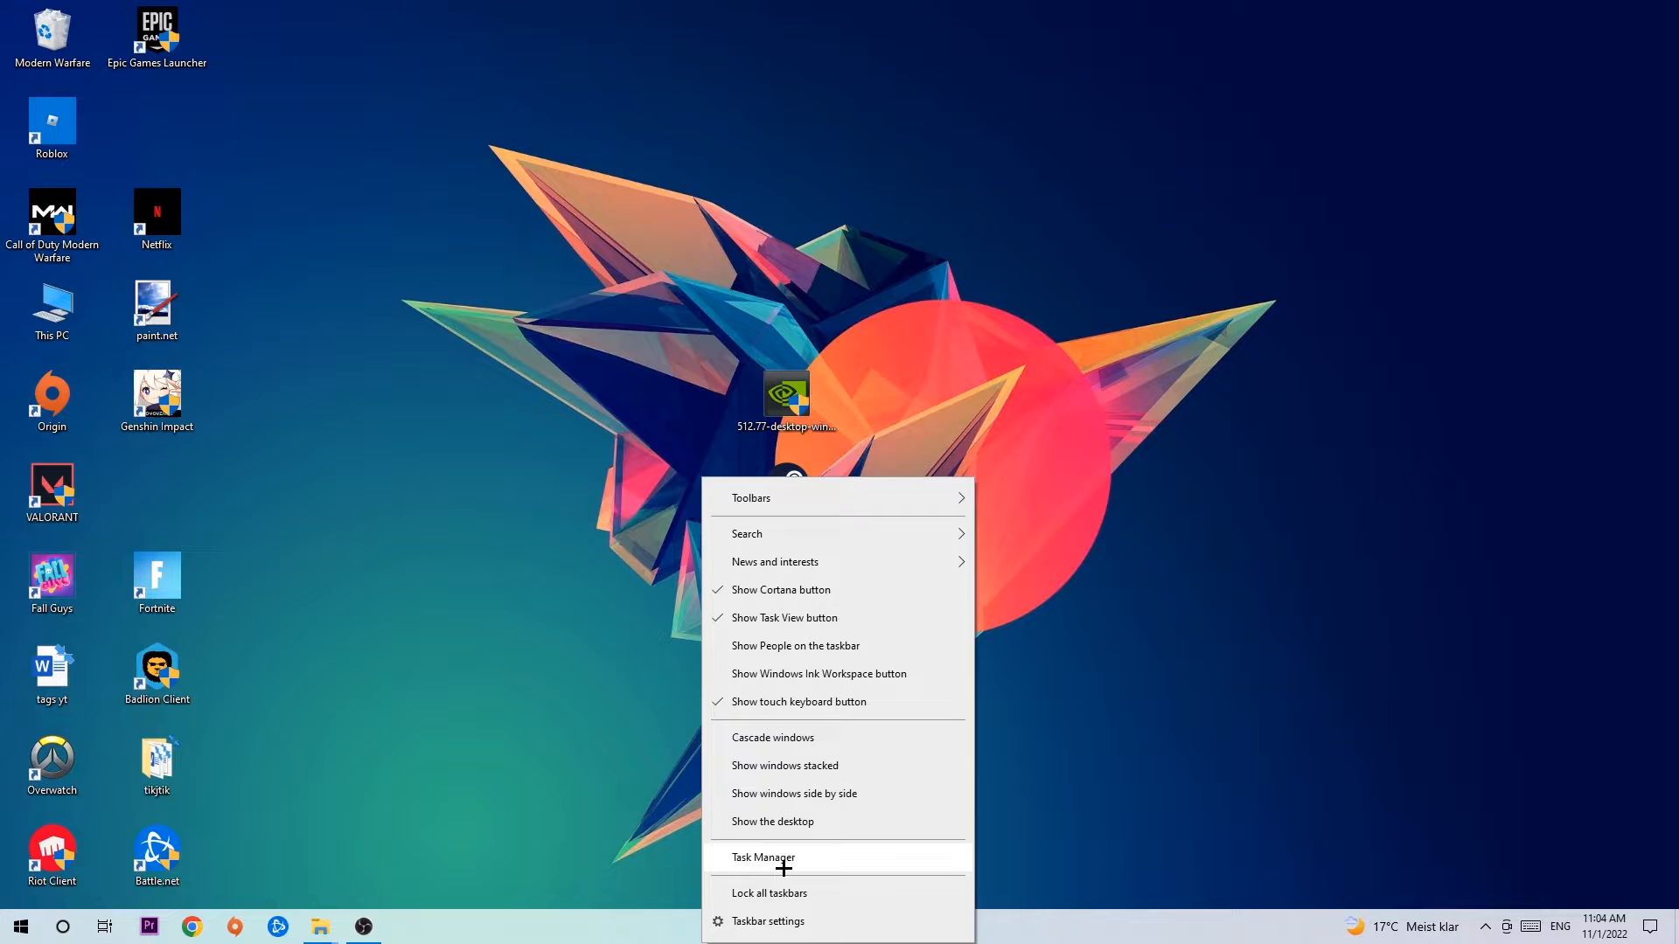
Open Task Manager maximized and bring up End task for the Console Window Host process
{"action": "left_click", "coordinate": [763, 857]}
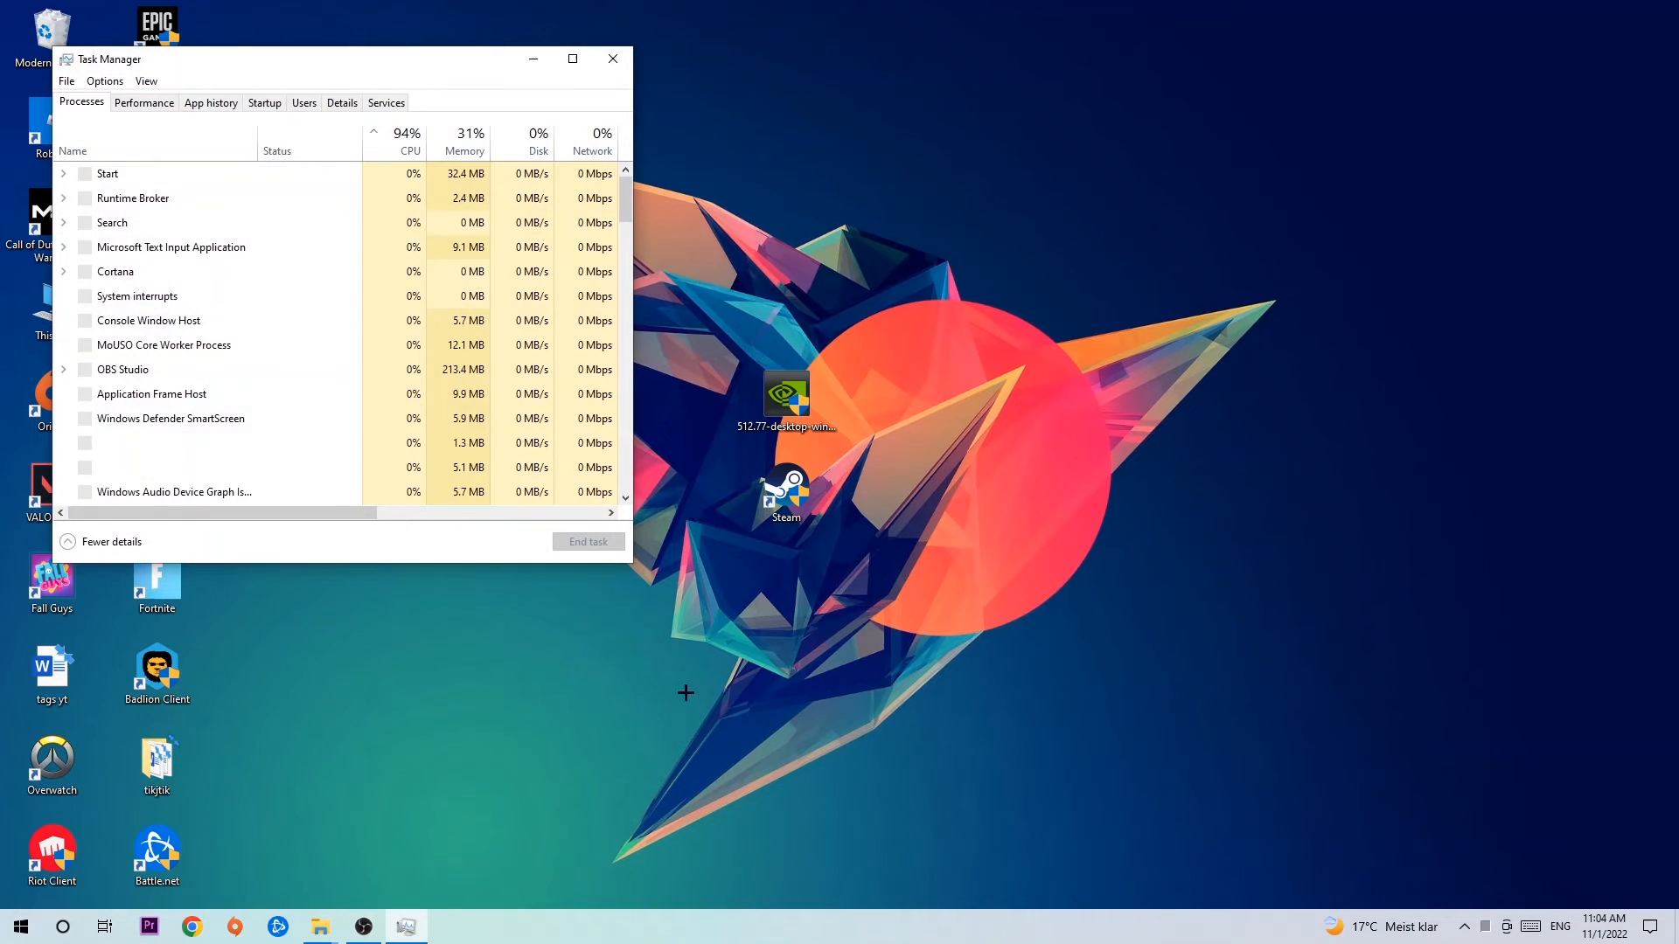
{"action": "left_click", "coordinate": [572, 59]}
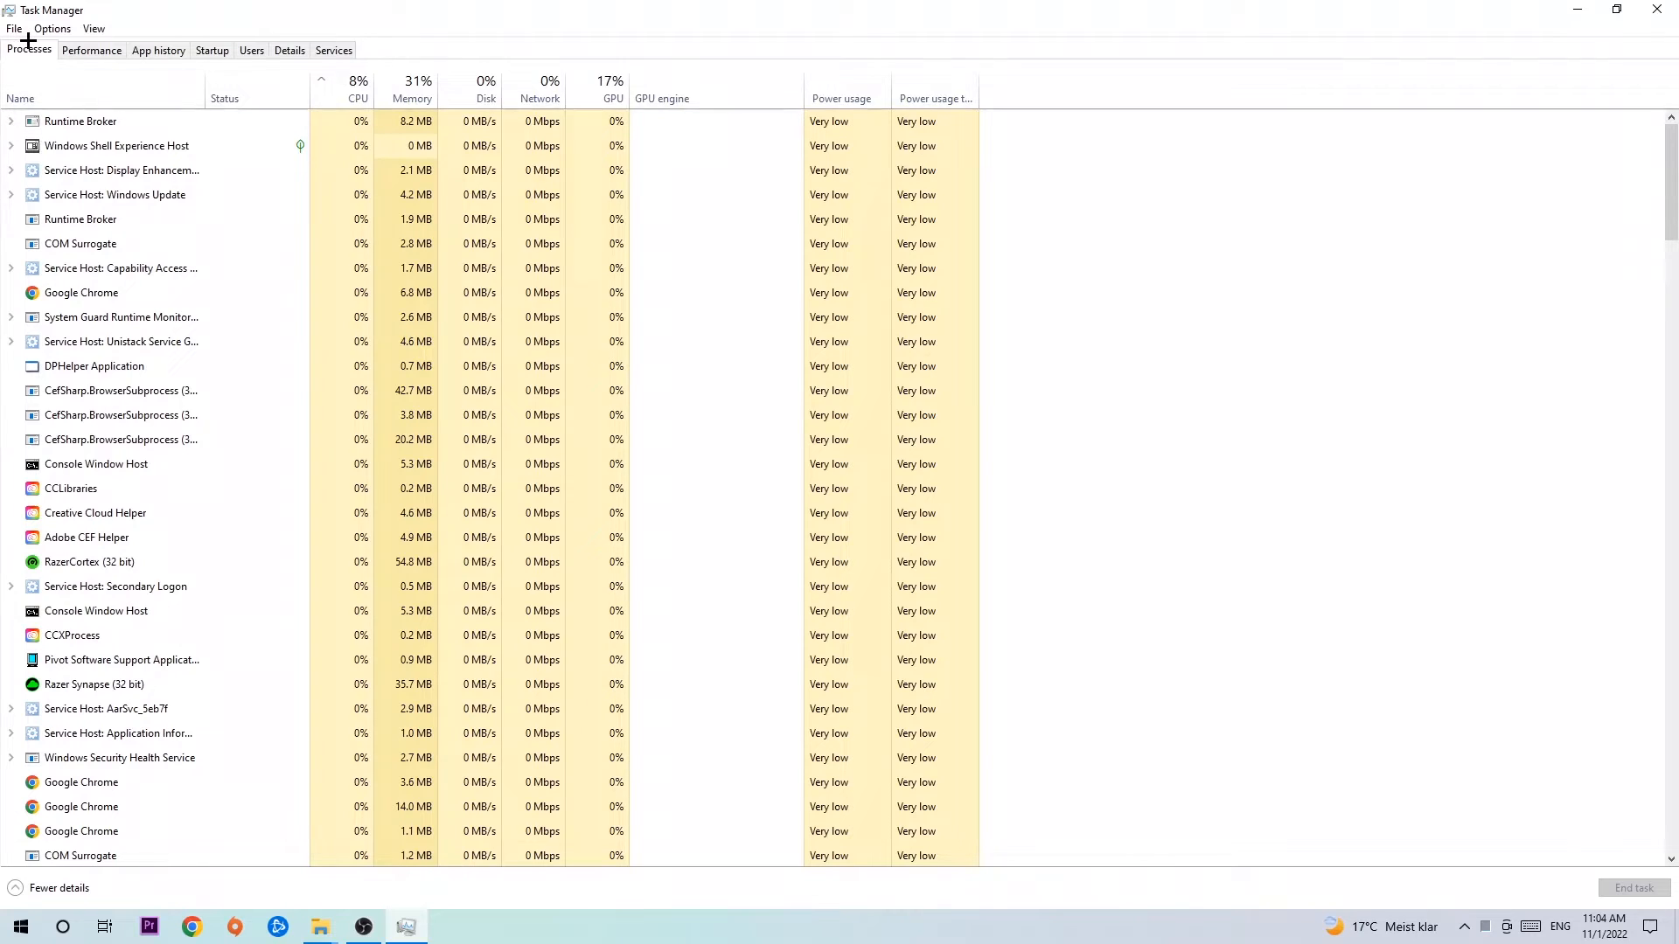
{"action": "left_click", "coordinate": [116, 144]}
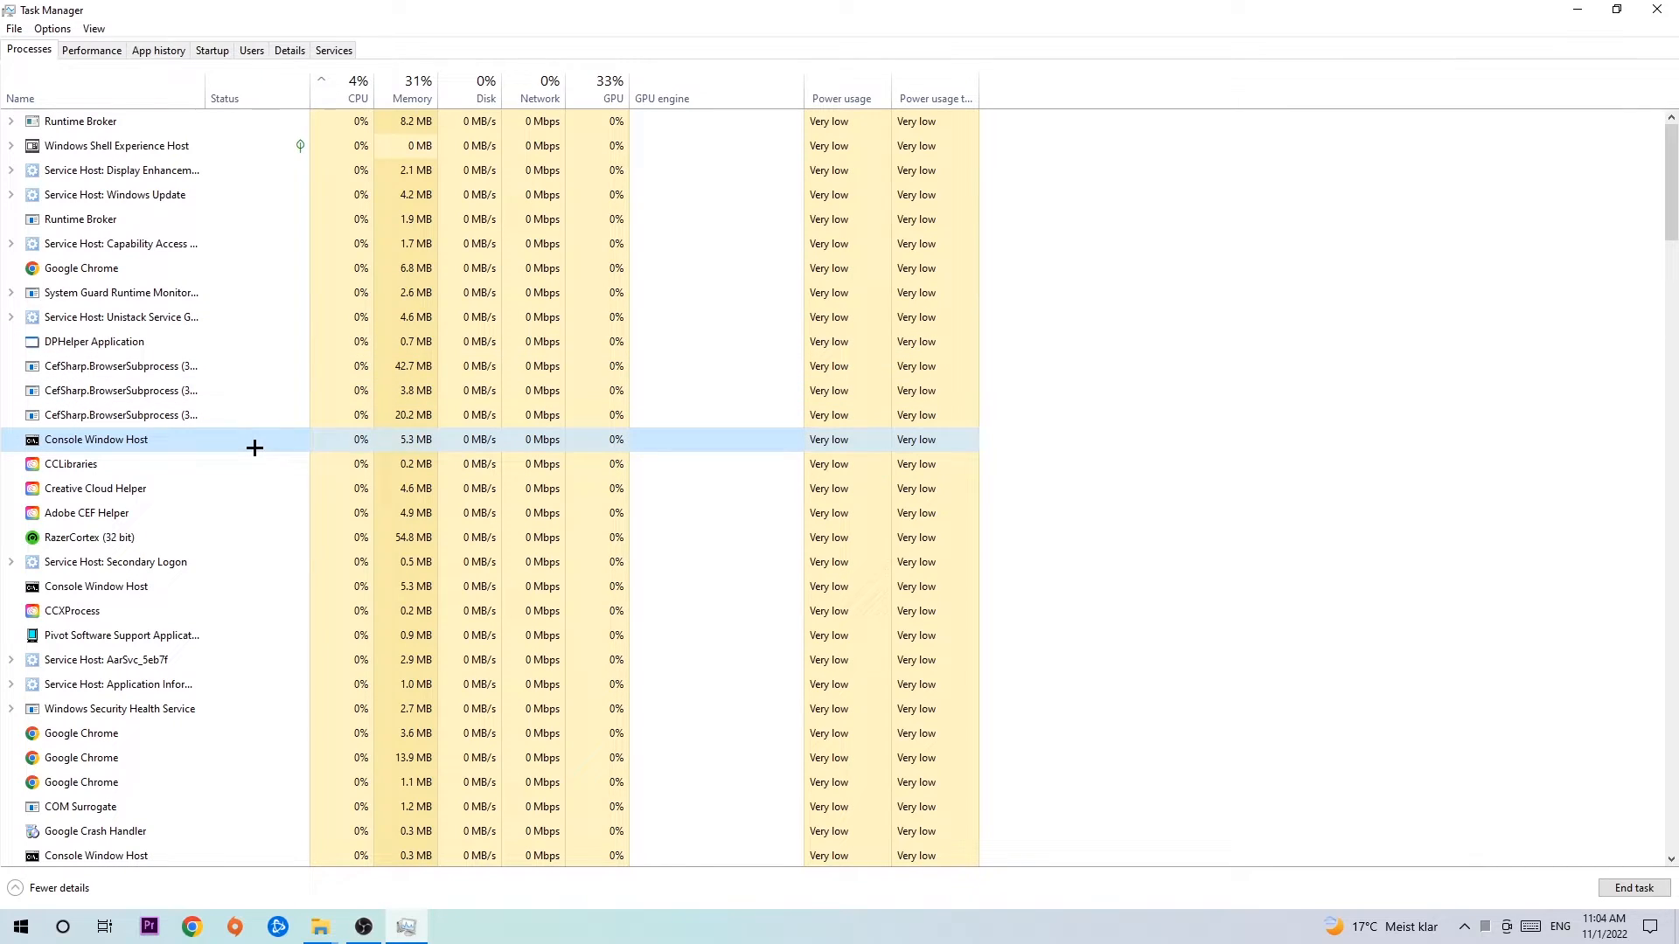
{"action": "right_click", "coordinate": [96, 439]}
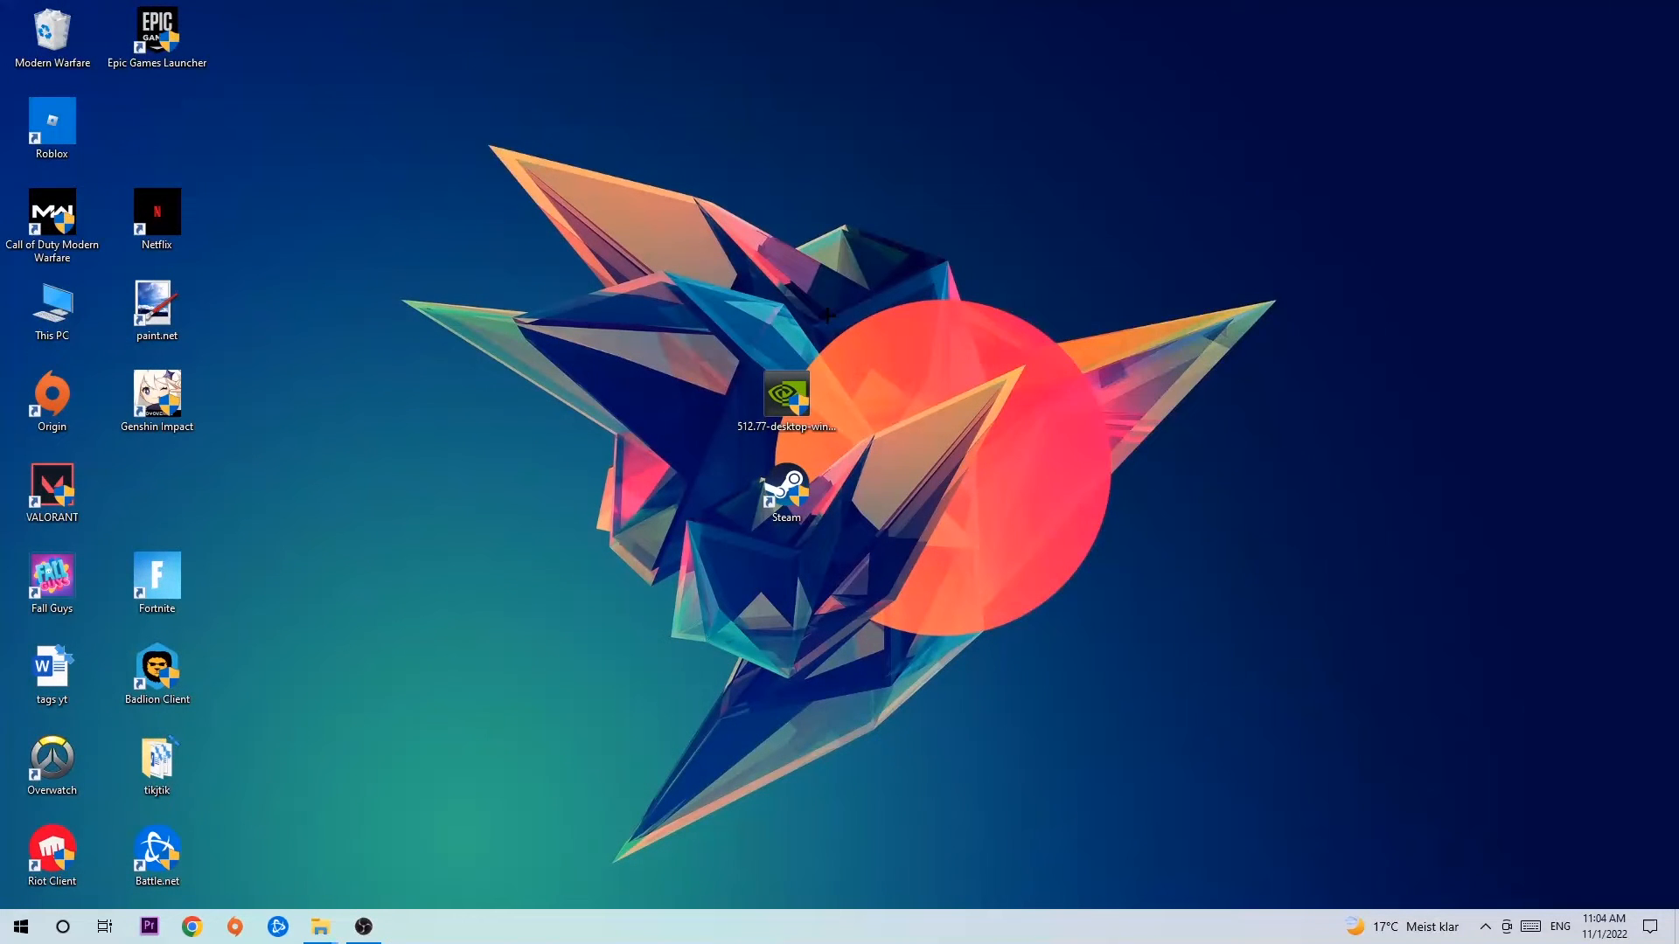
Drag the Steam shortcut from the desktop centre to the upper left
{"action": "left_click_drag", "start_coordinate": [785, 497], "coordinate": [855, 525]}
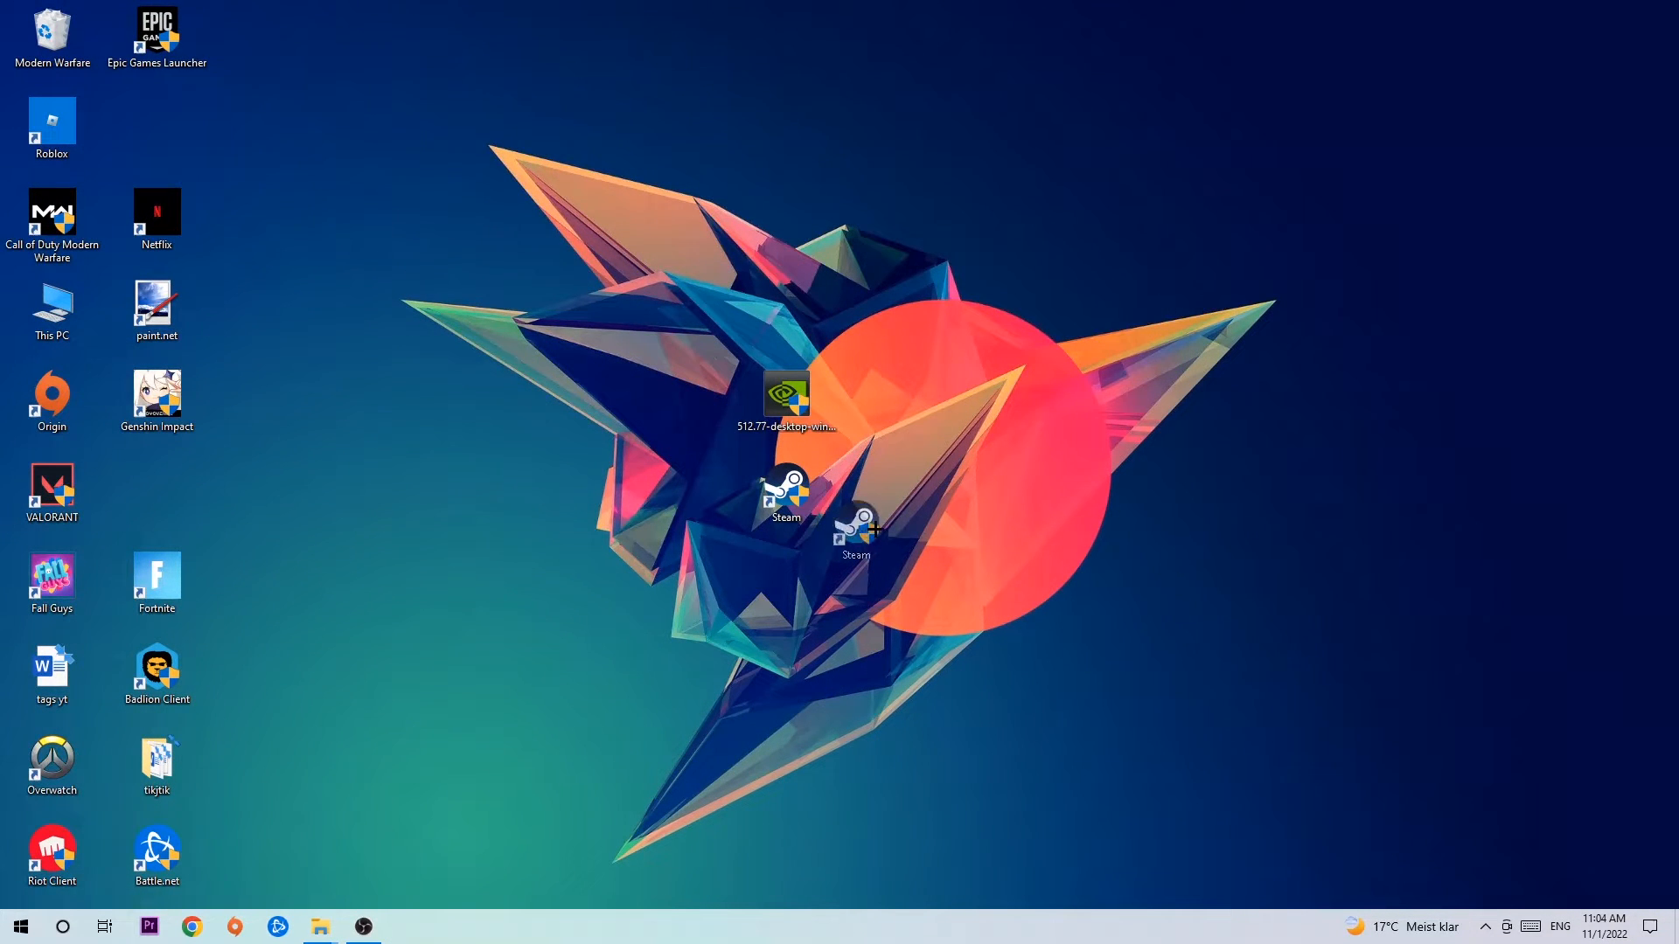
{"action": "left_click_drag", "start_coordinate": [855, 525], "coordinate": [996, 310]}
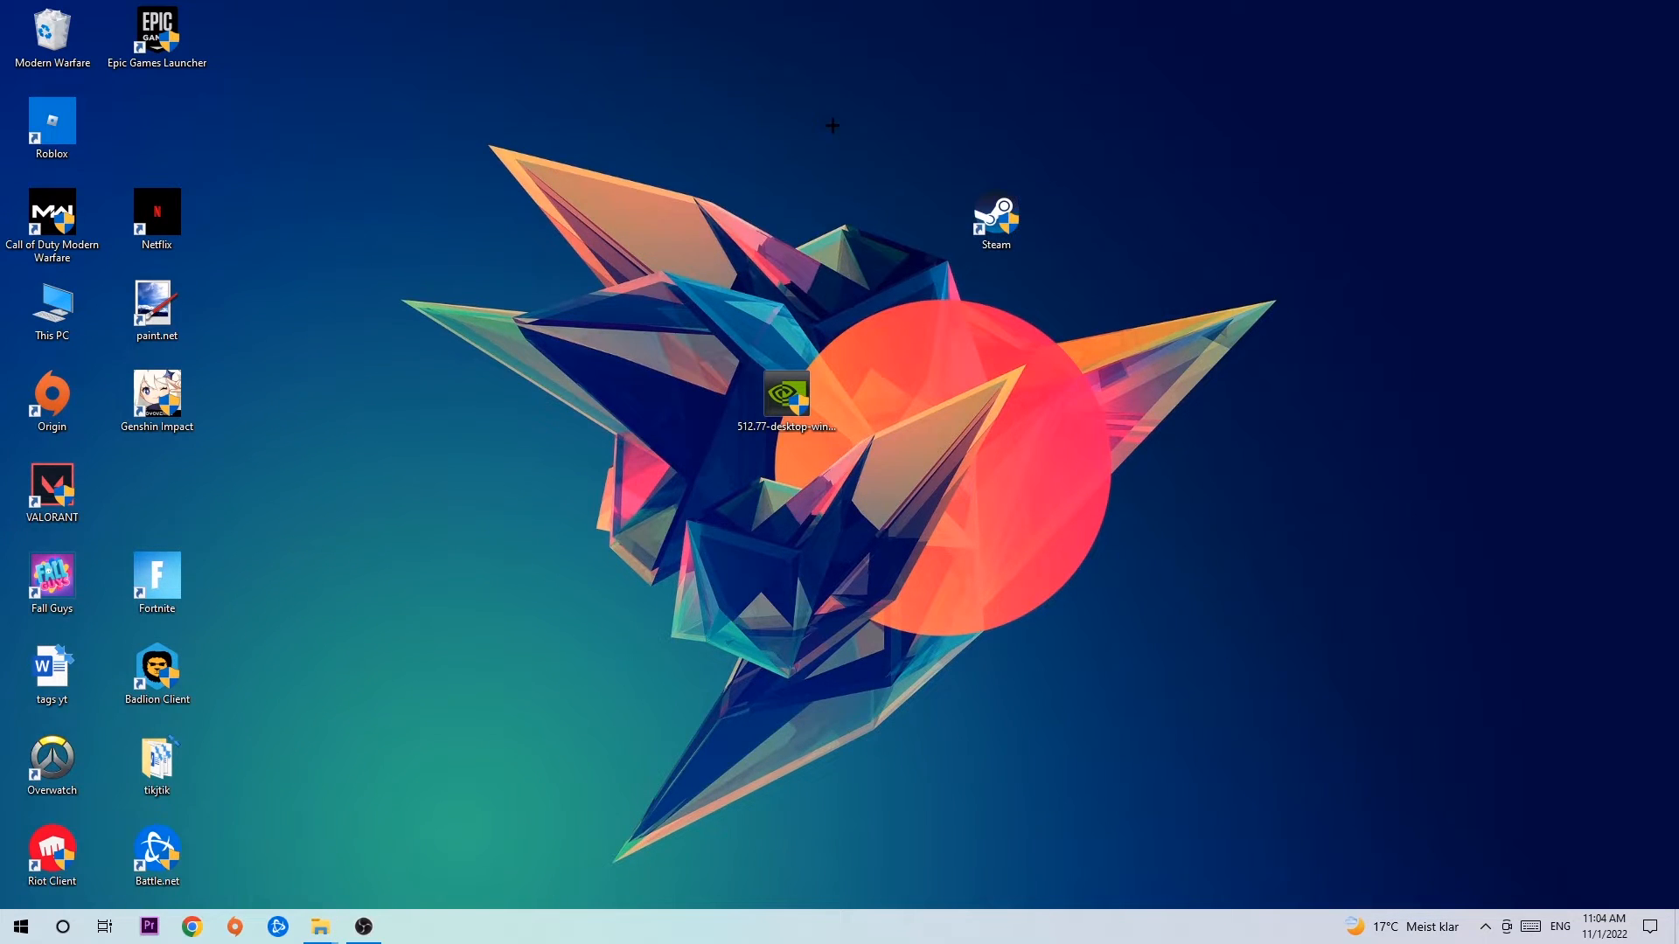
{"action": "left_click_drag", "start_coordinate": [996, 221], "coordinate": [576, 221]}
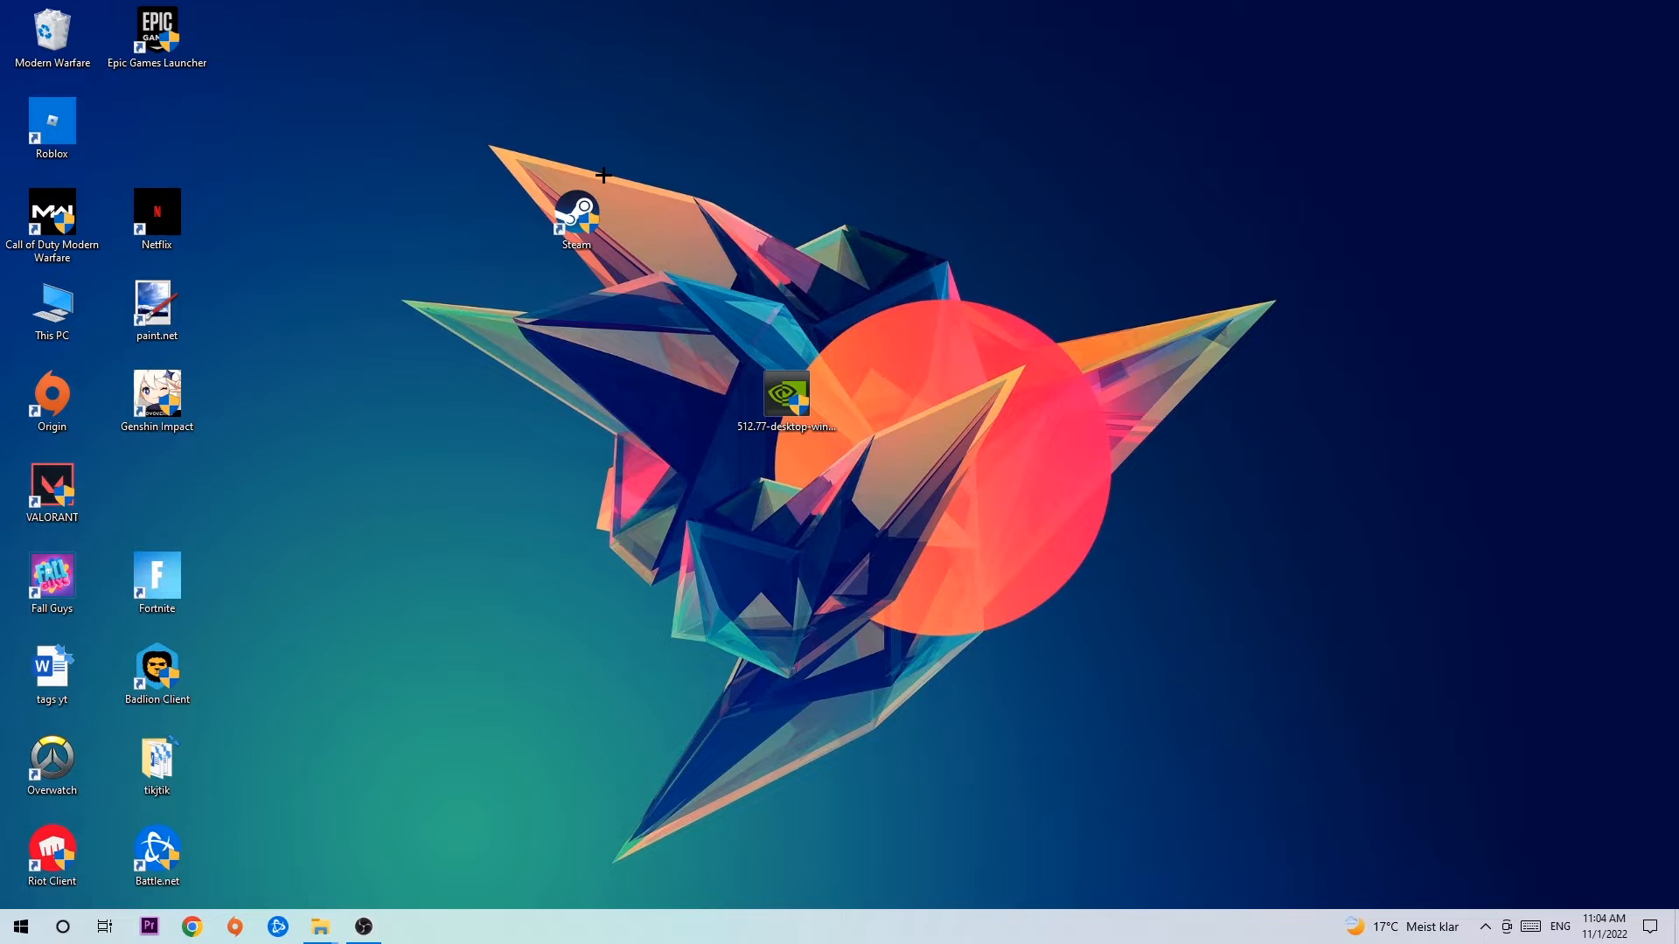
{"action": "mouse_move", "coordinate": [210, 758]}
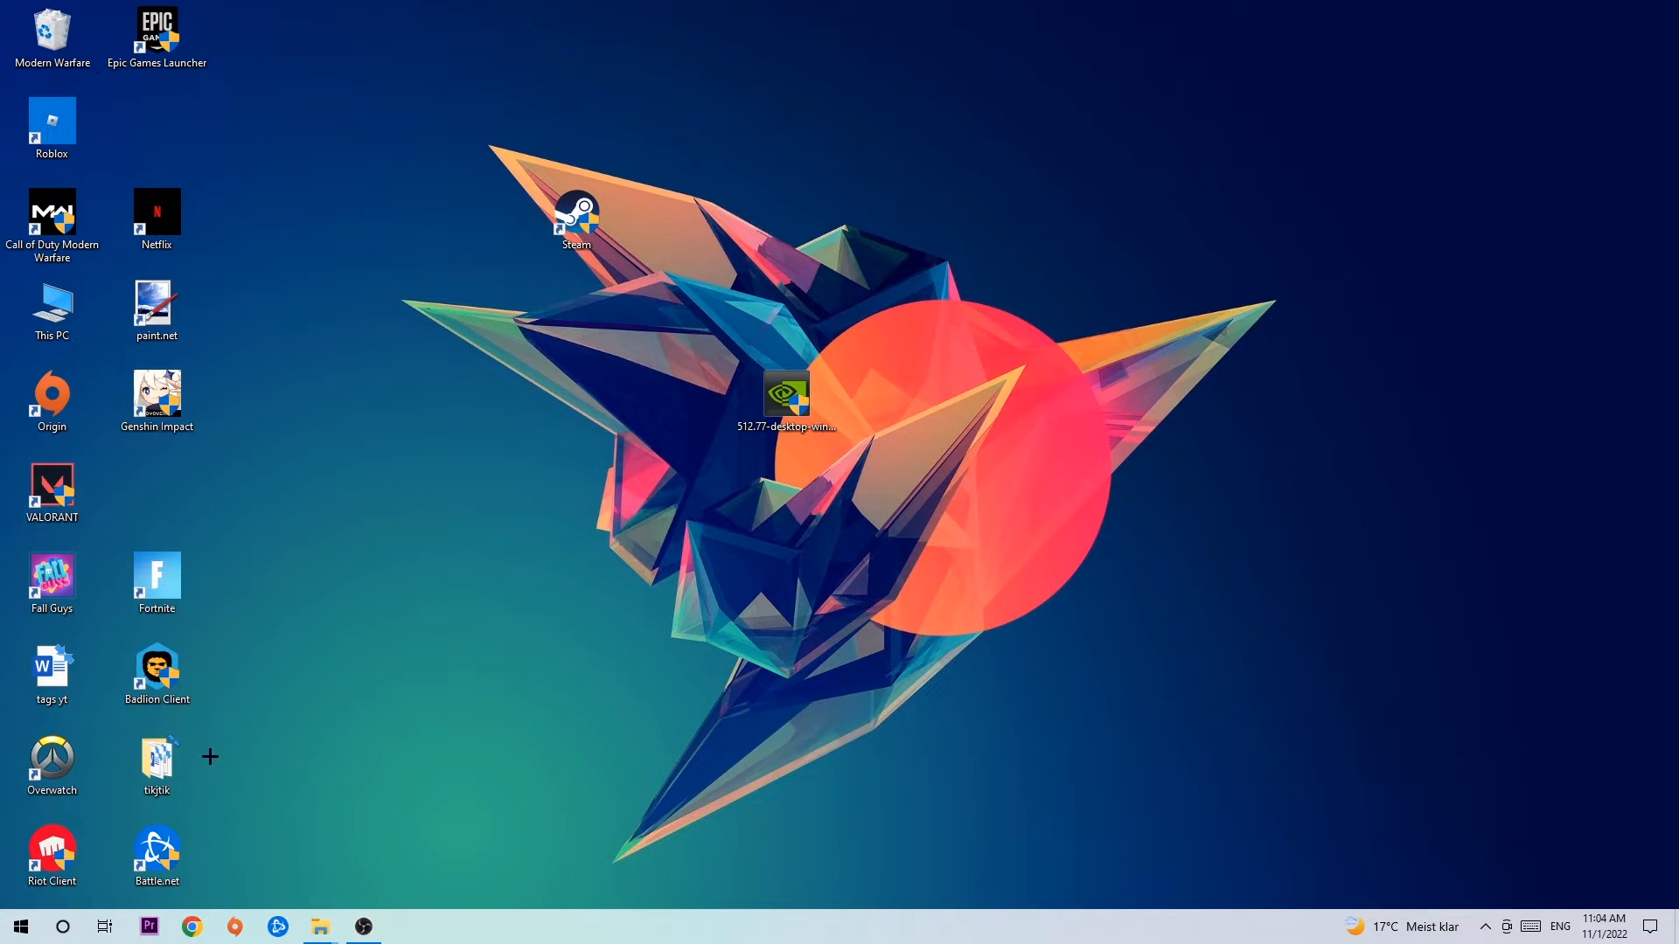
{"action": "left_click", "coordinate": [19, 927]}
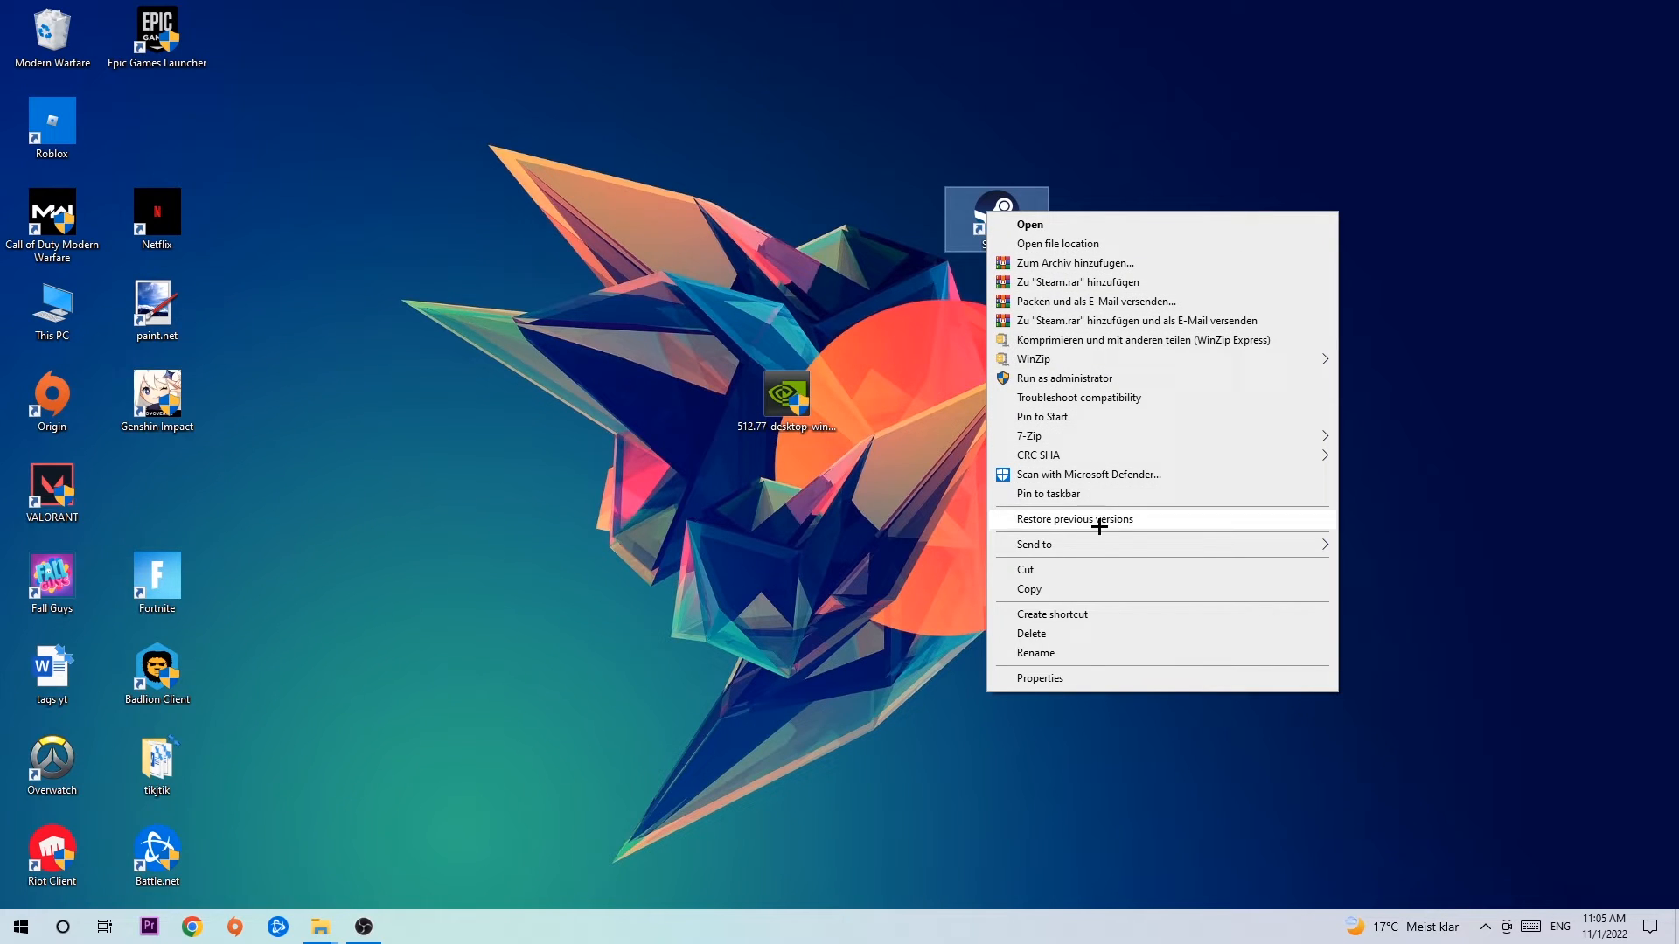
Open the Steam shortcut's Properties dialog
{"action": "left_click", "coordinate": [1038, 678]}
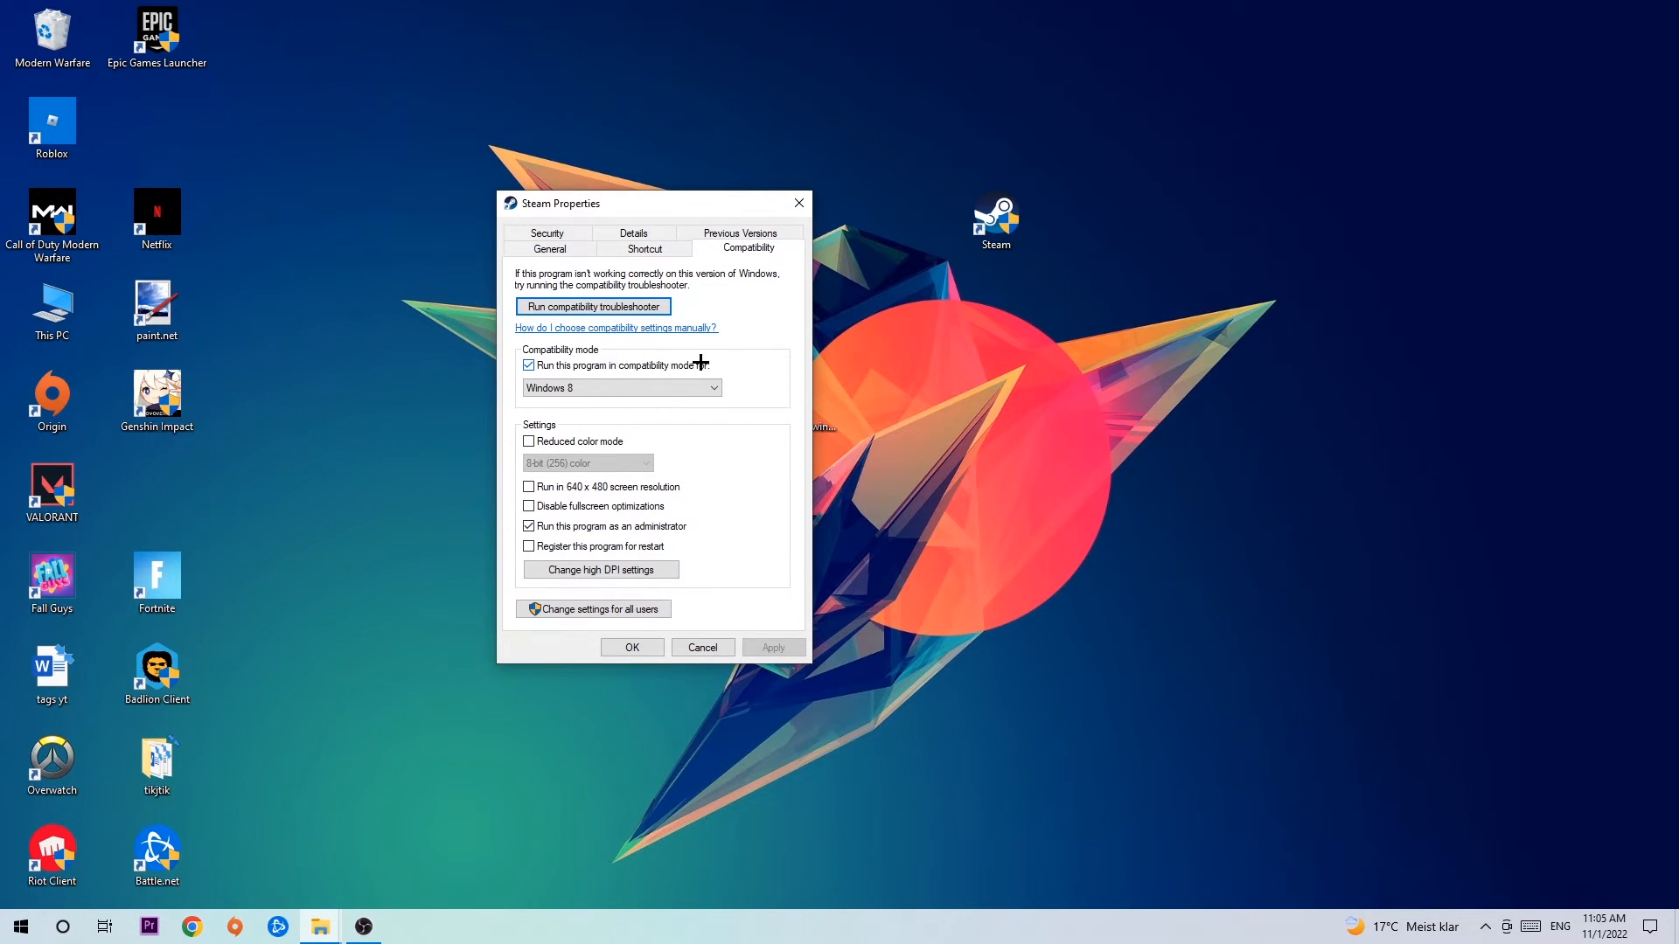
{"action": "mouse_move", "coordinate": [572, 524]}
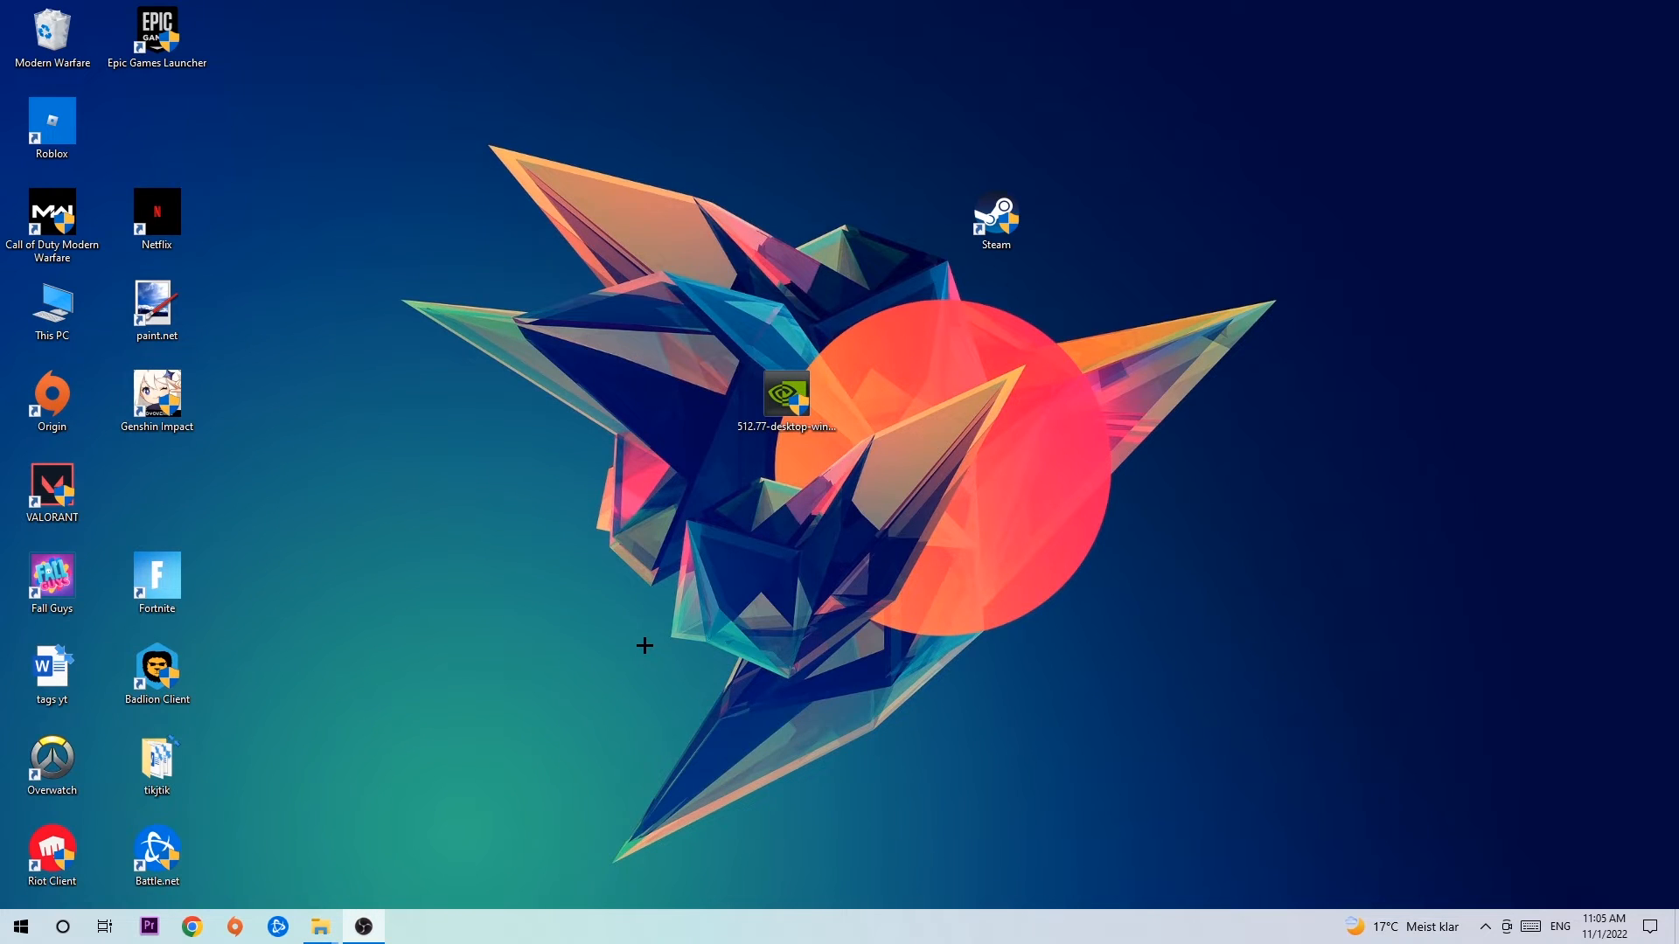
{"action": "mouse_move", "coordinate": [860, 497]}
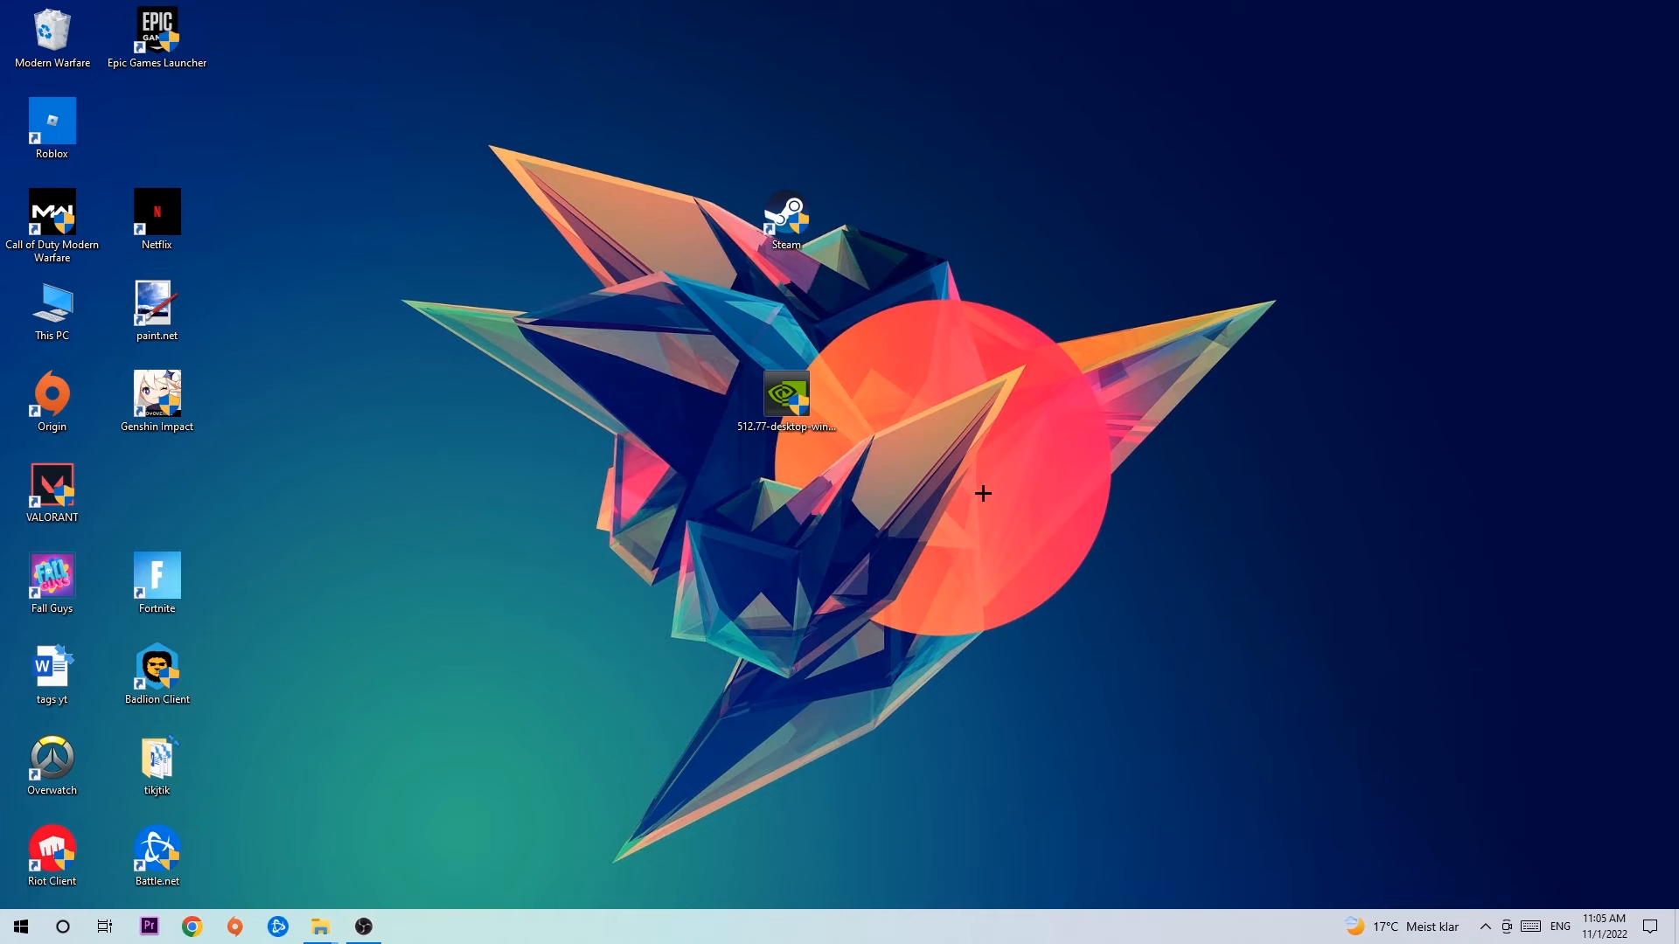
{"action": "mouse_move", "coordinate": [981, 467]}
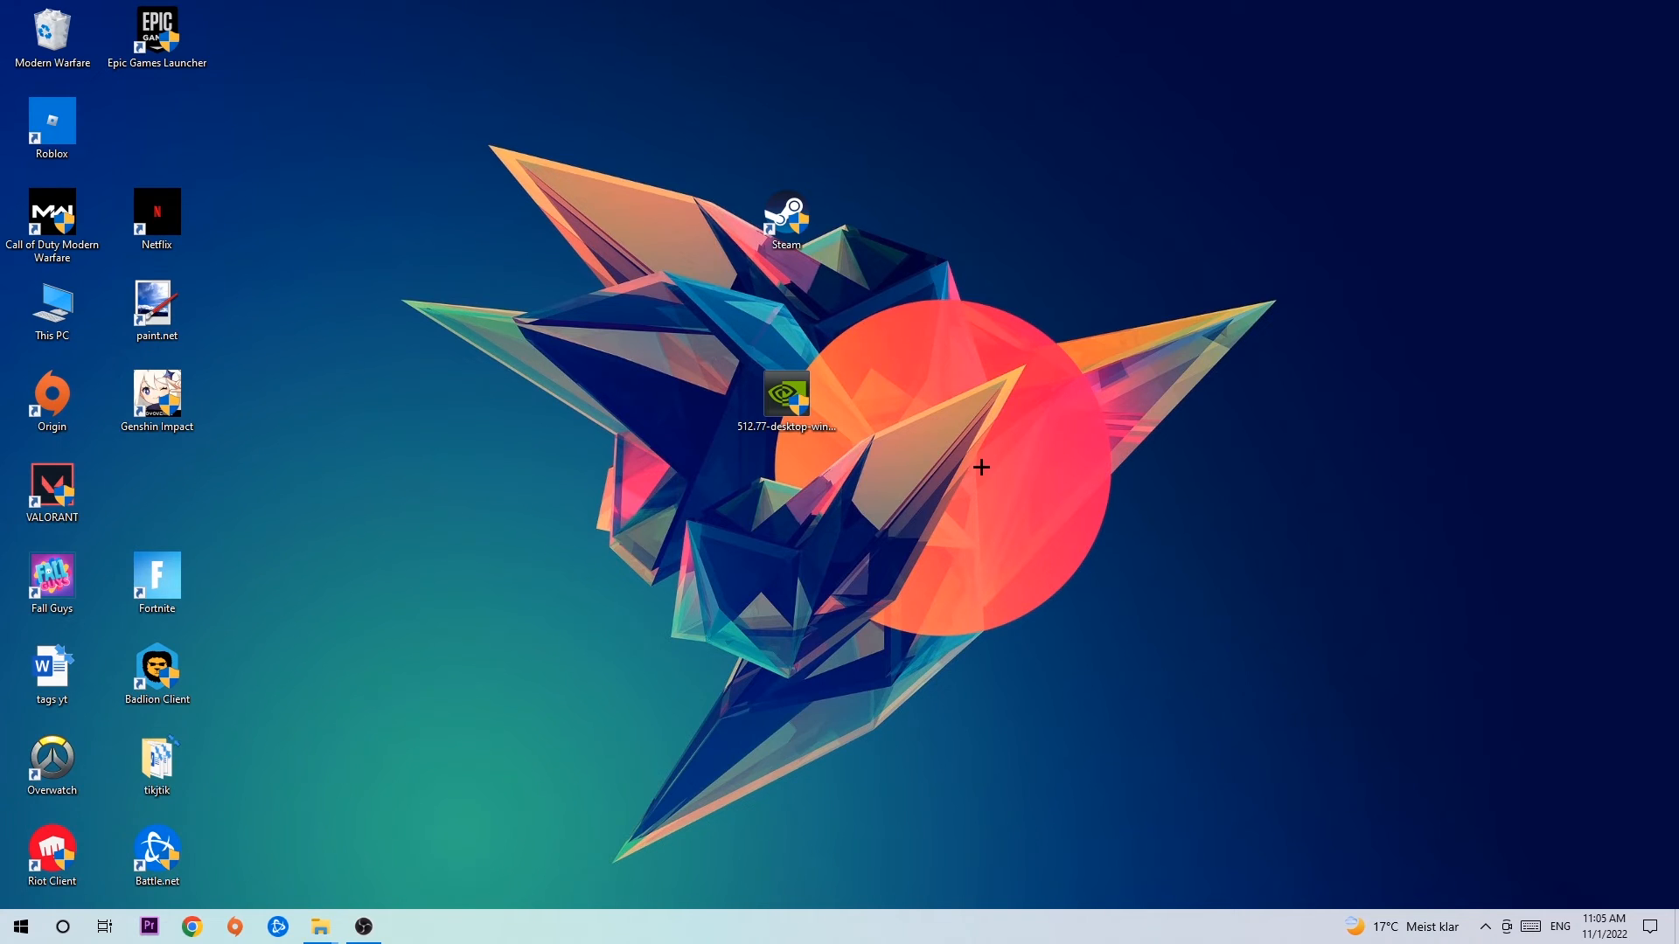